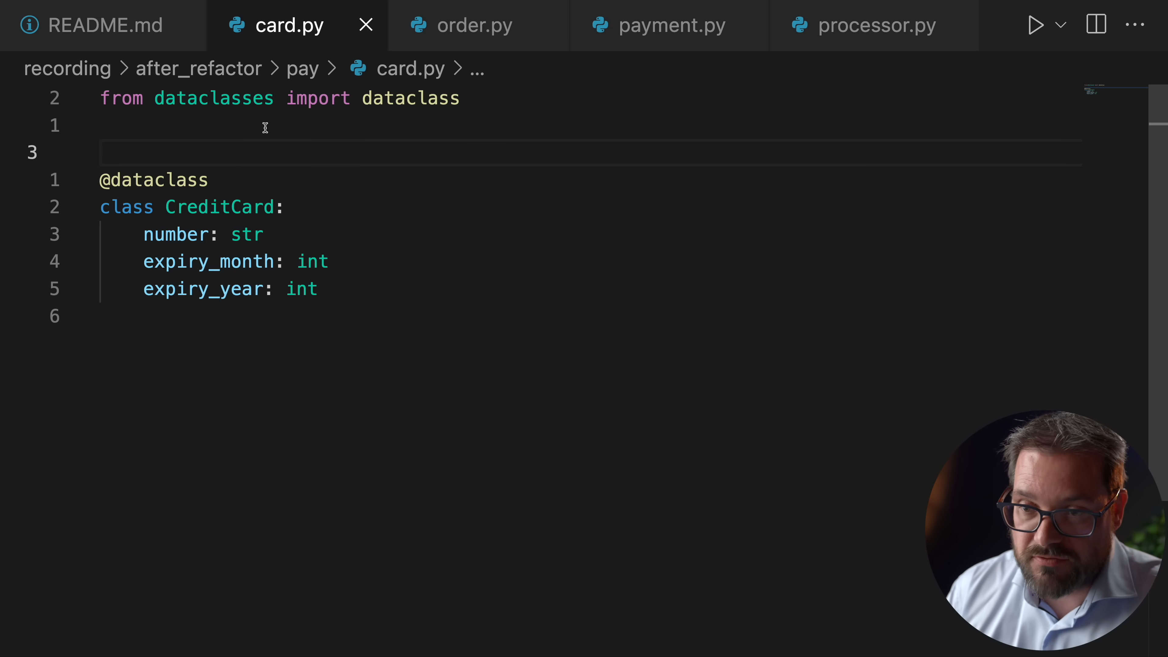
Show order.py's OrderStatus enum, LineItem dataclass and the Order class with its pay method
{"action": "double_click", "coordinate": [219, 207]}
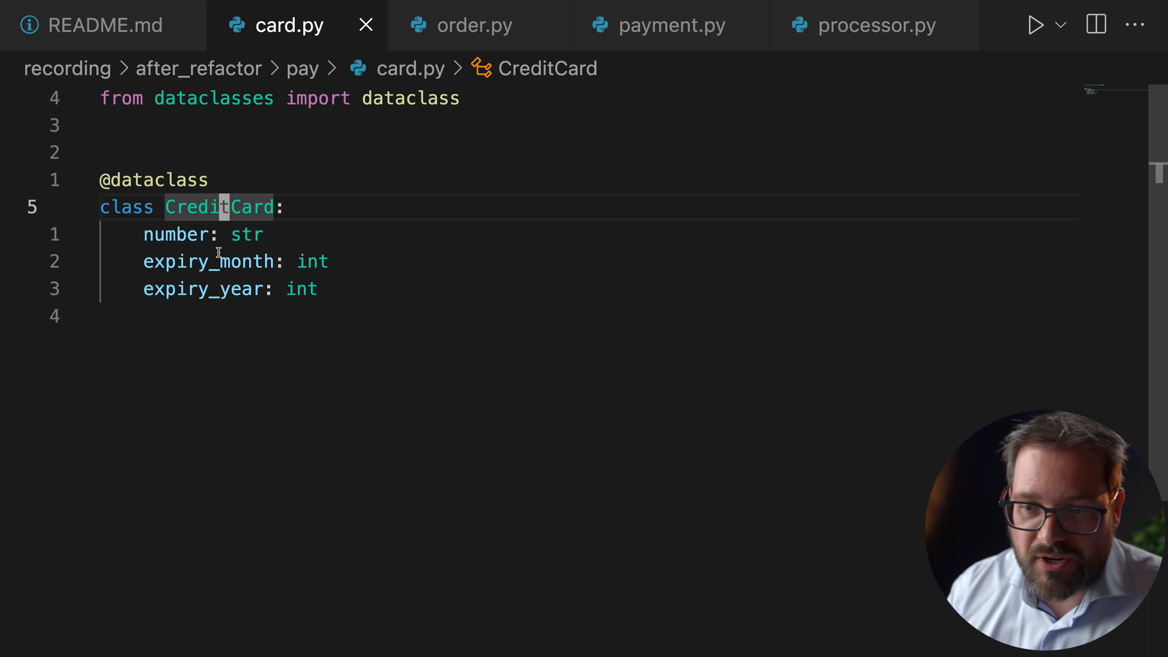
{"action": "left_click", "coordinate": [202, 289]}
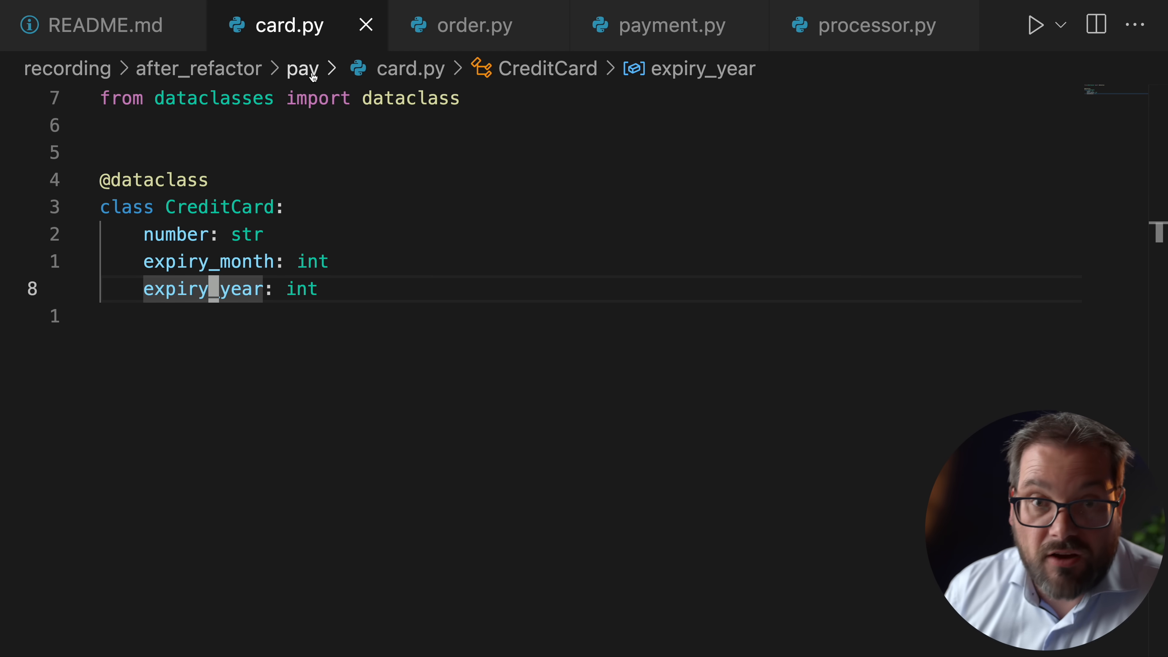
{"action": "left_click", "coordinate": [478, 24]}
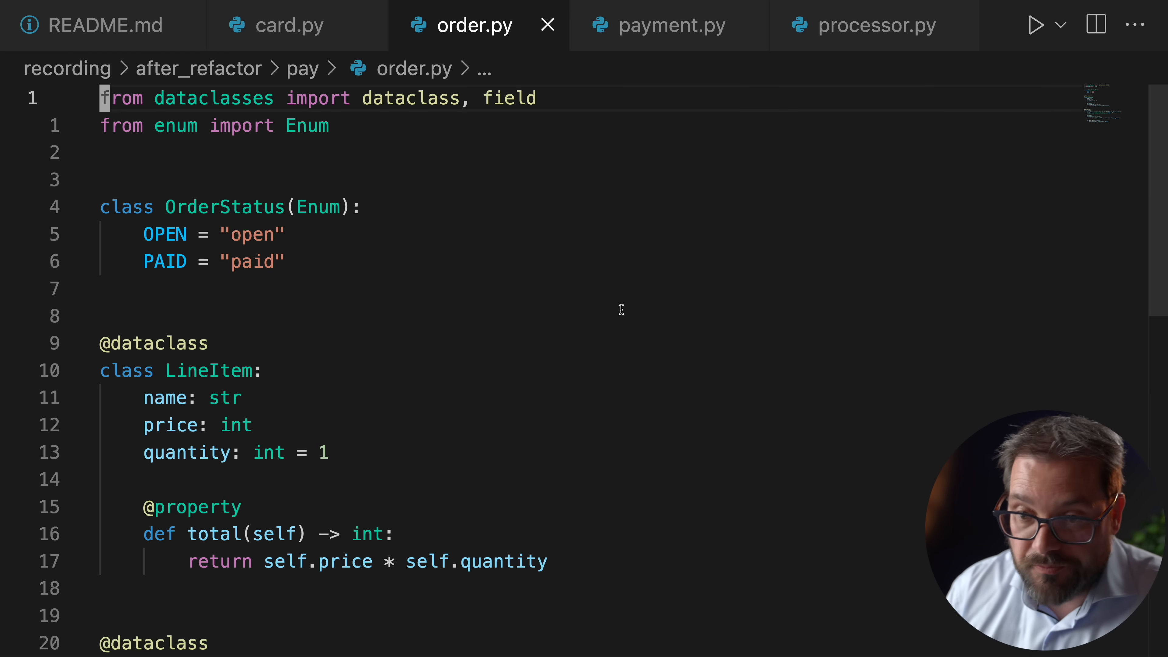
{"action": "scroll", "scroll_direction": "down", "scroll_amount": 3}
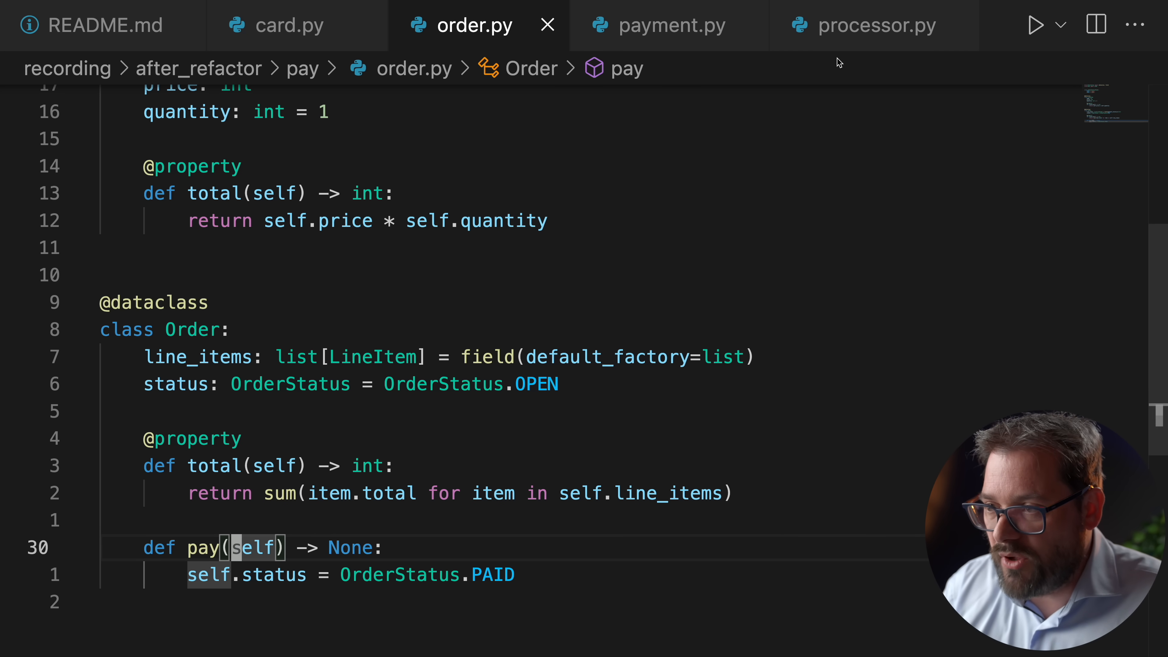
Show payment.py's PaymentProcessor protocol and the pay_order function that charges the card
{"action": "left_click", "coordinate": [875, 25]}
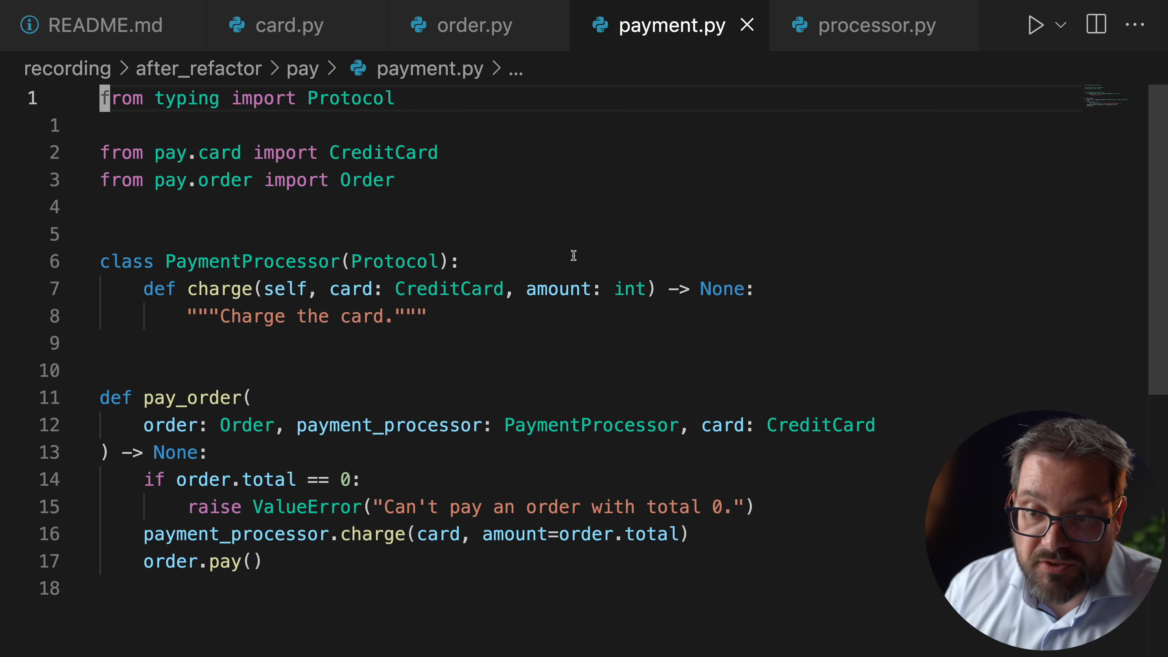
{"action": "scroll", "scroll_direction": "down", "scroll_amount": 3}
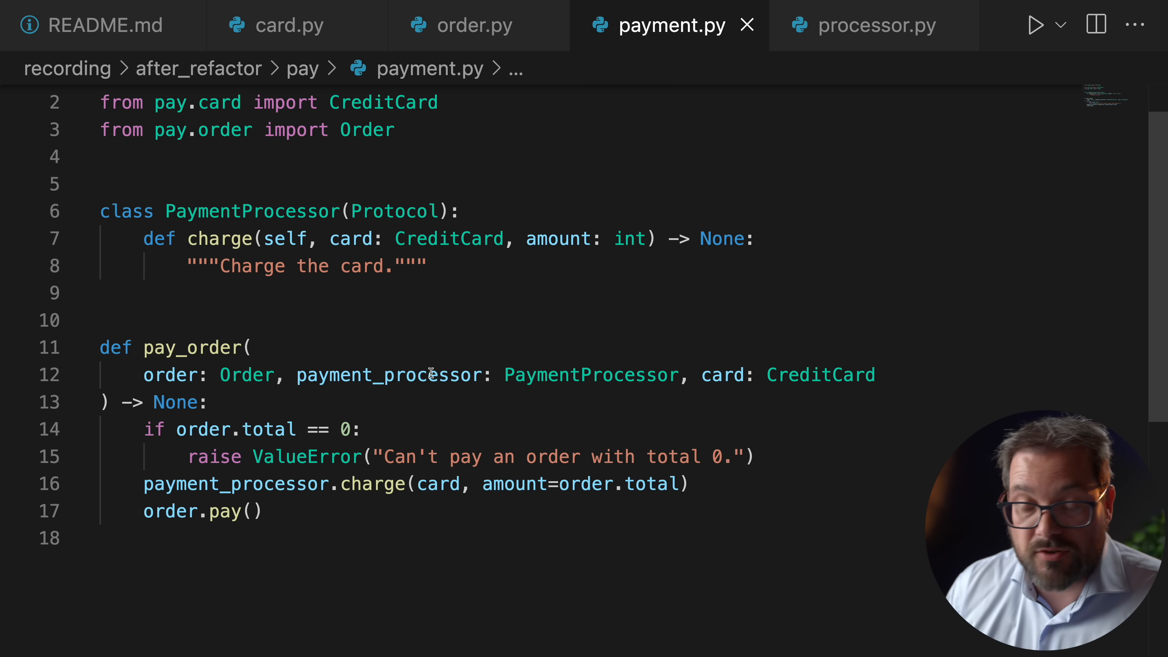